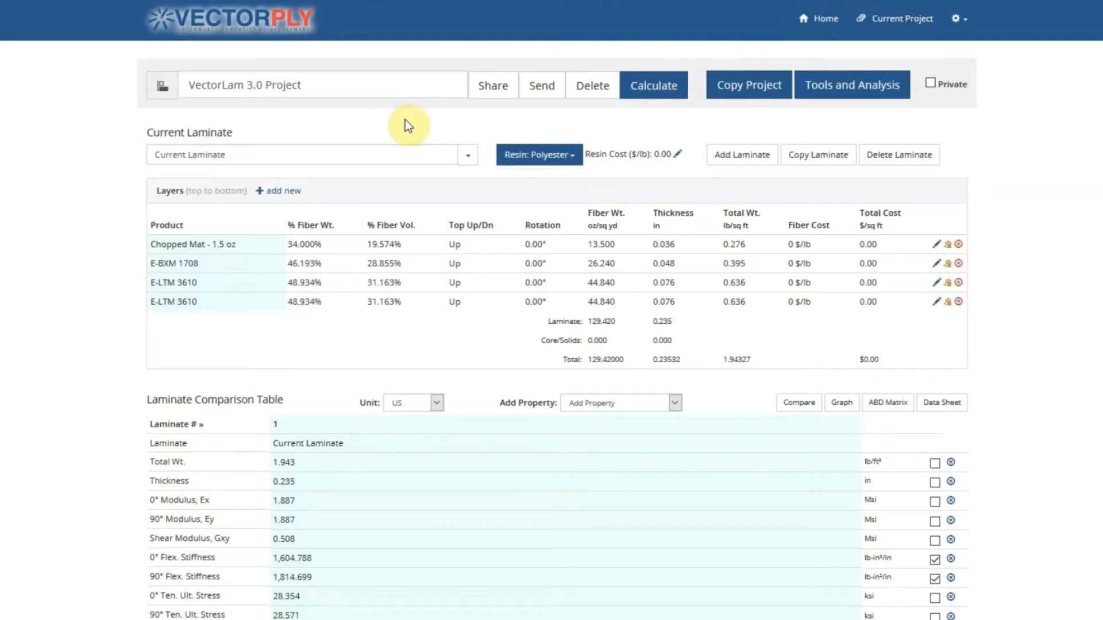
pyautogui.moveTo(448, 129)
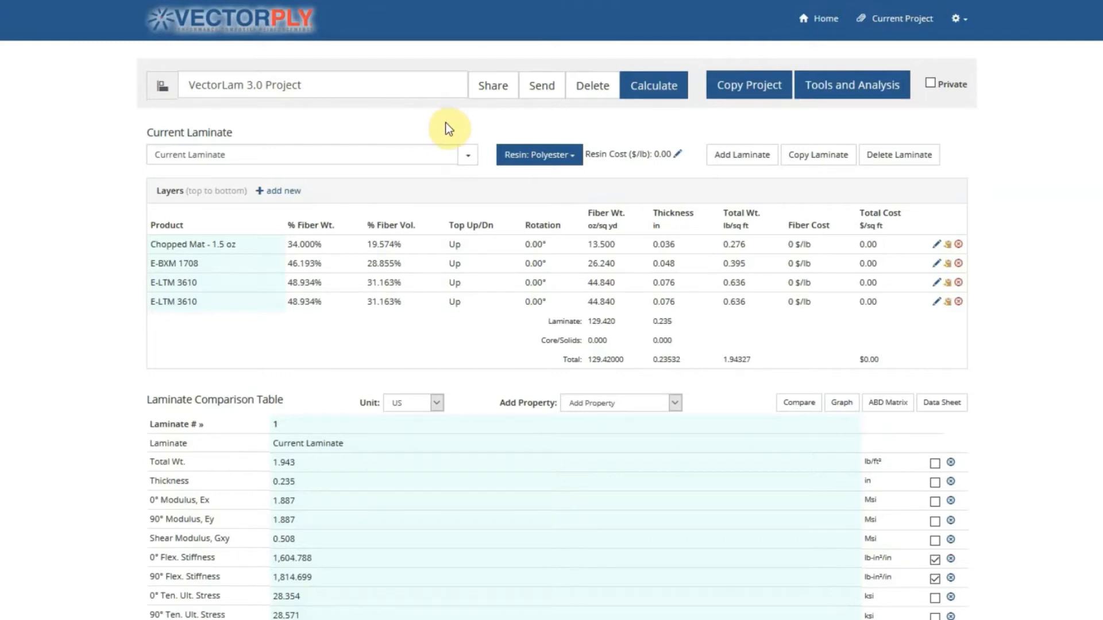
# Create a new empty laminate named 'Alternate Laminate'.
pyautogui.click(742, 154)
pyautogui.write('Alternate Laminate')
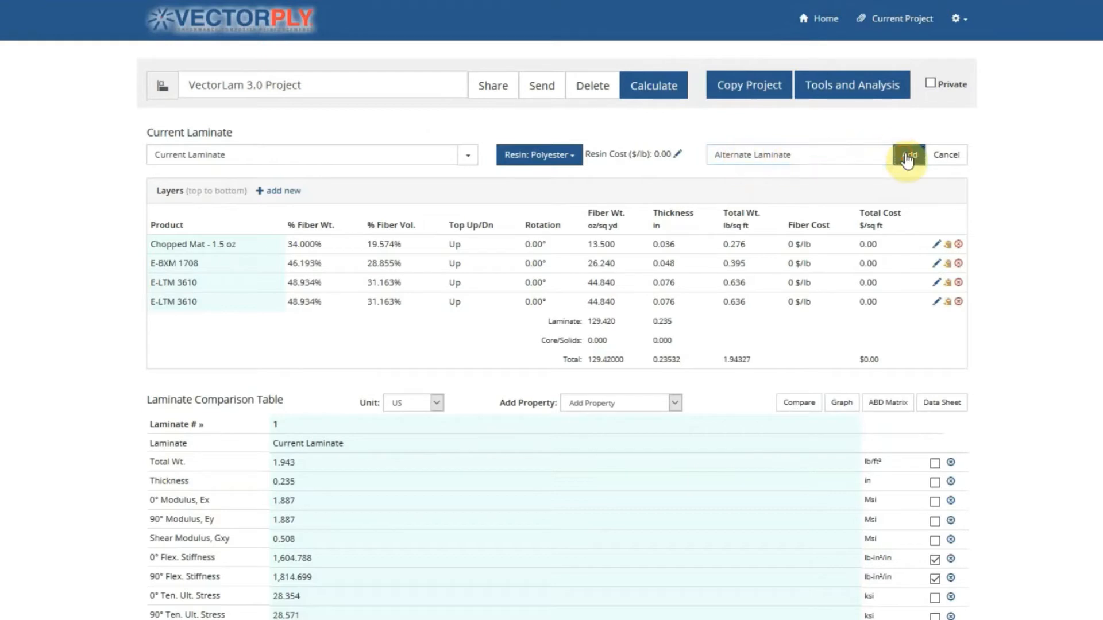
pyautogui.click(909, 154)
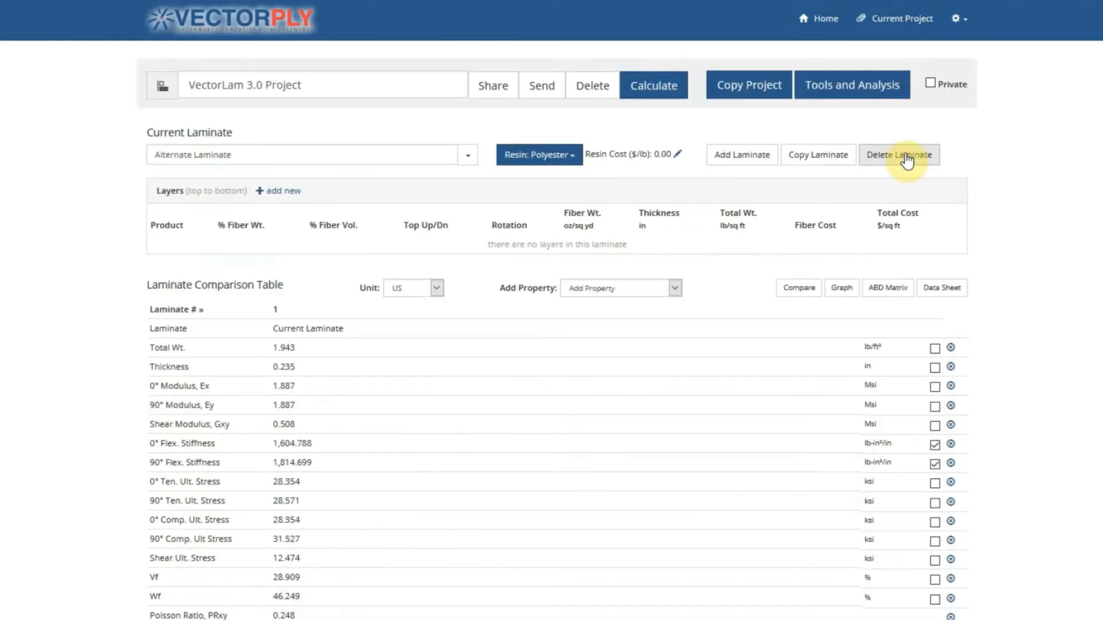
pyautogui.moveTo(343, 204)
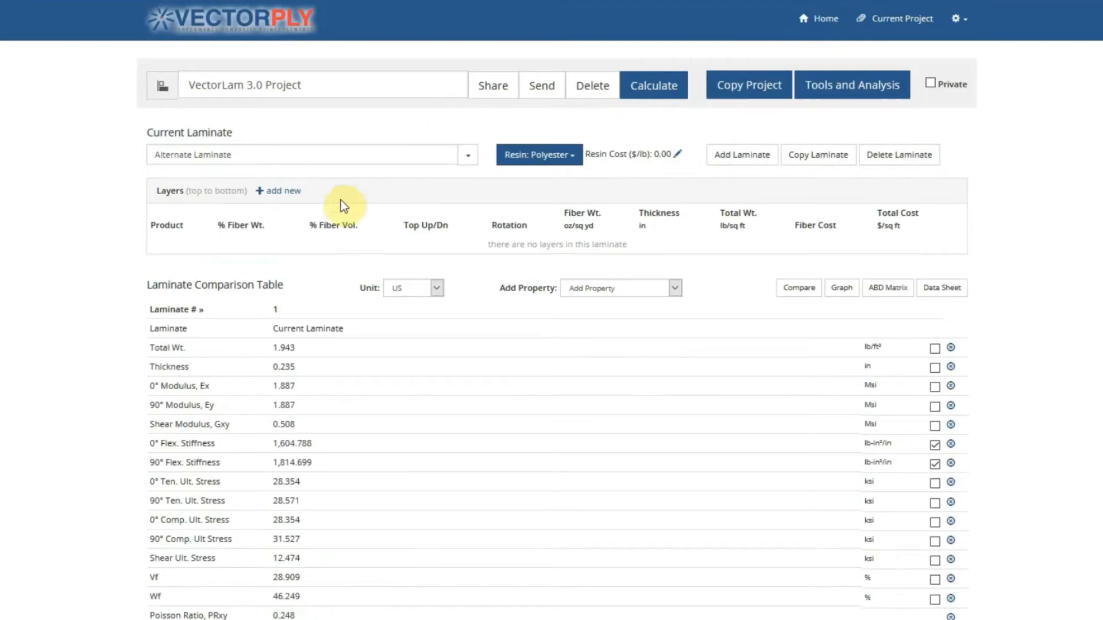
# Add a Chopped Mat - 3 oz layer as the first layer of the Alternate Laminate.
pyautogui.click(283, 191)
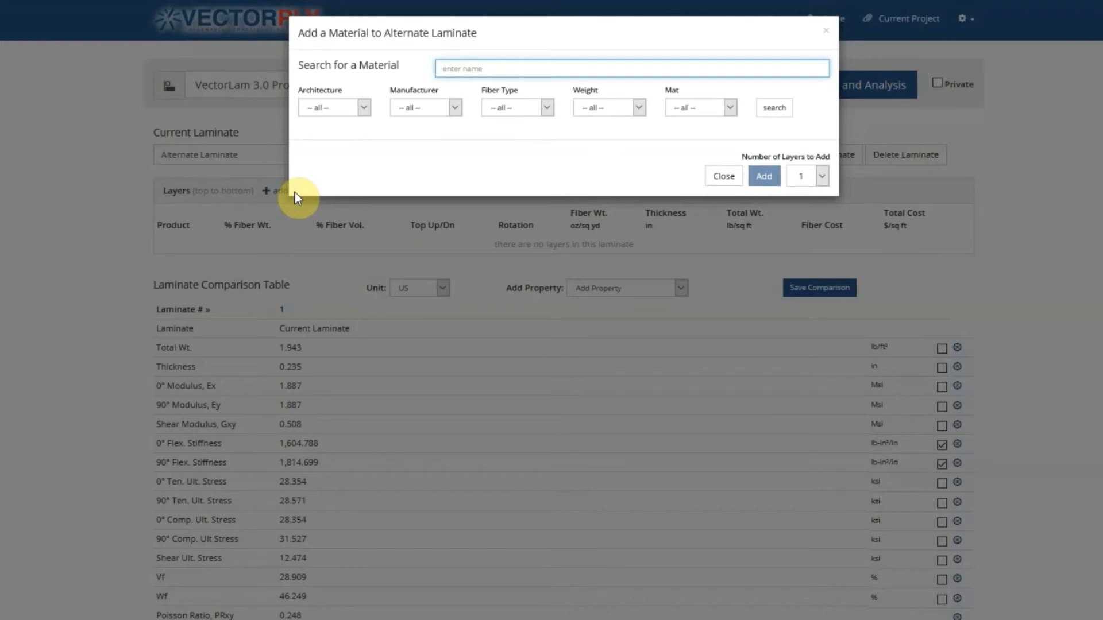
pyautogui.write('c')
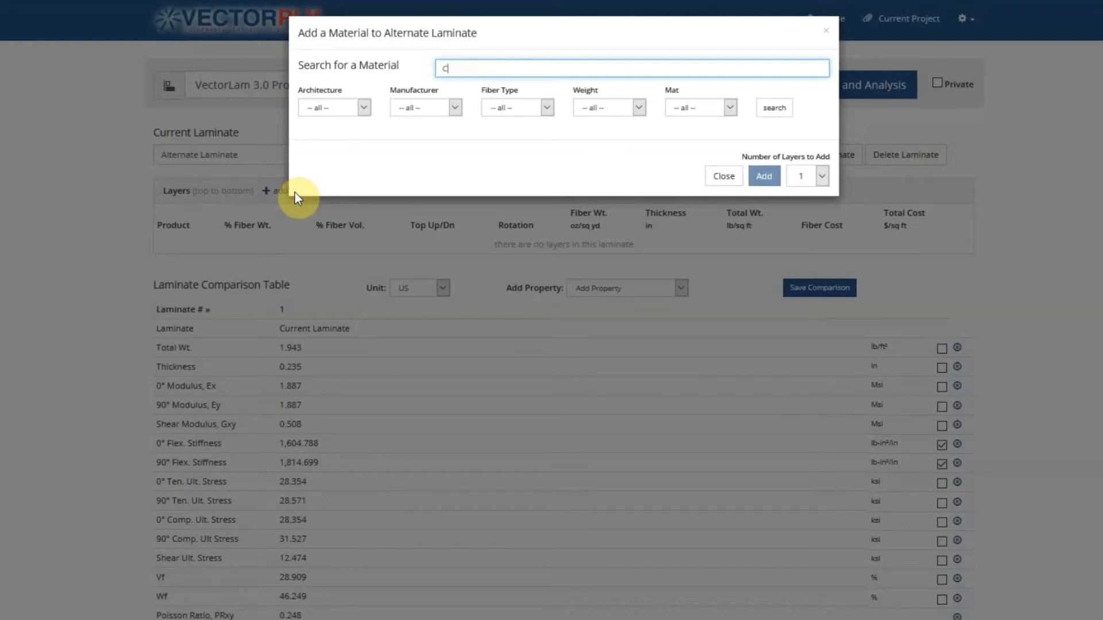
pyautogui.write('hop')
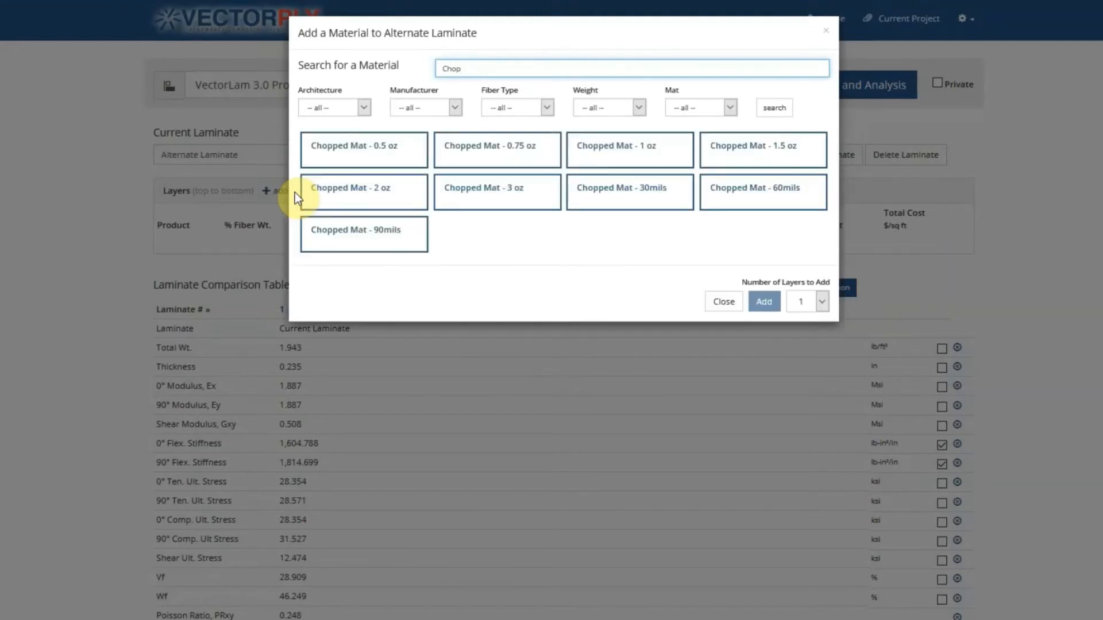
pyautogui.click(496, 192)
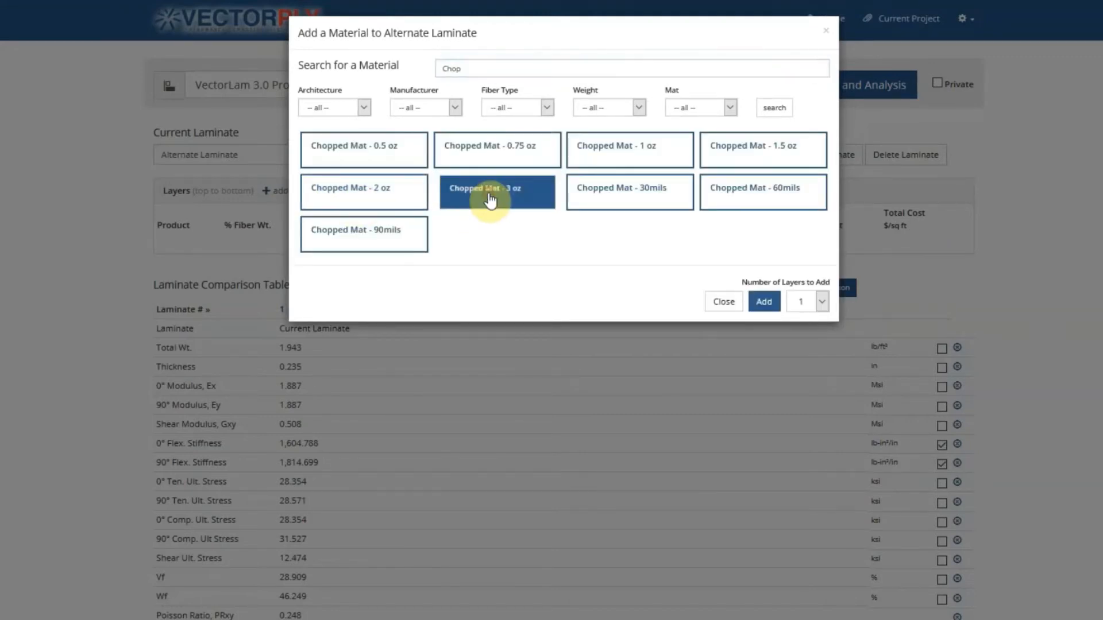
pyautogui.click(764, 301)
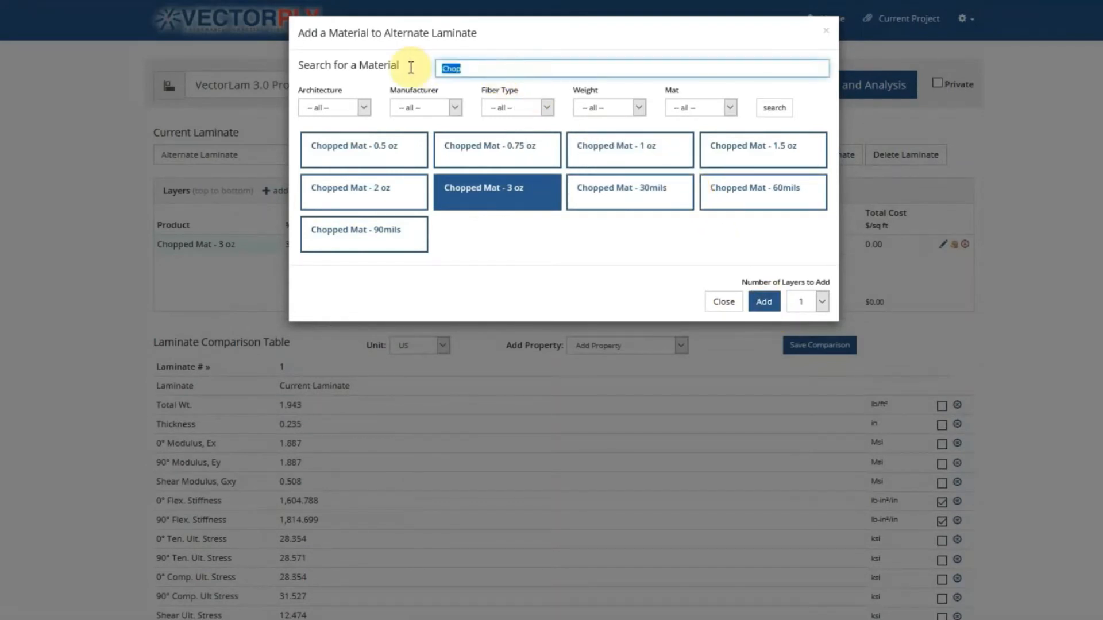
# Add three E-QXM 2608 layers beneath the chopped mat, giving a 0.248 in thick stack.
pyautogui.write('E-QXM 2608')
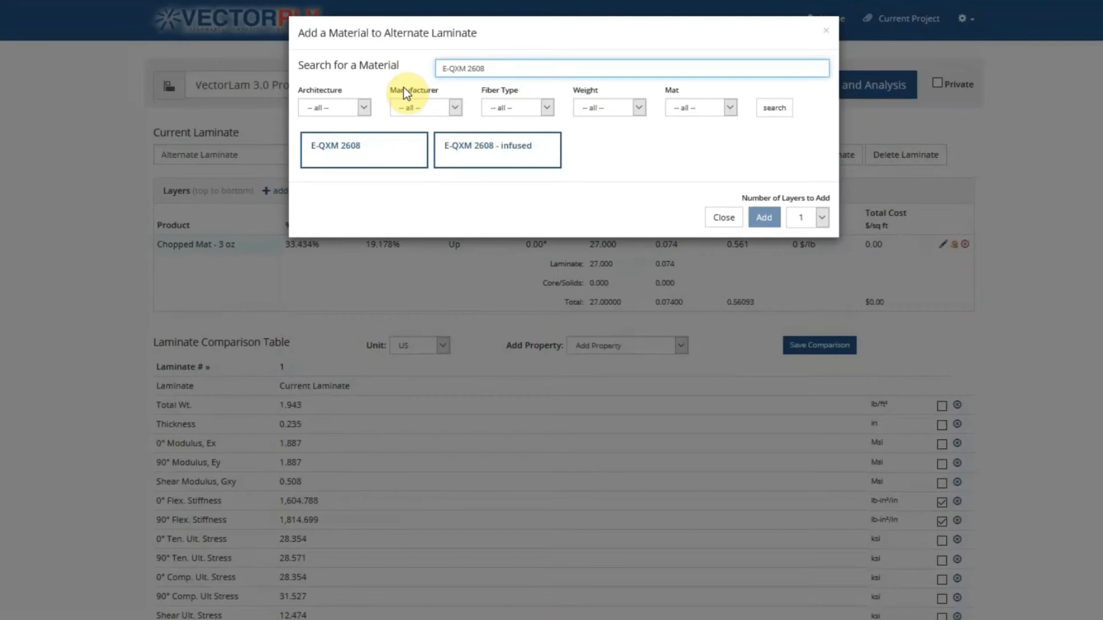
pyautogui.click(363, 149)
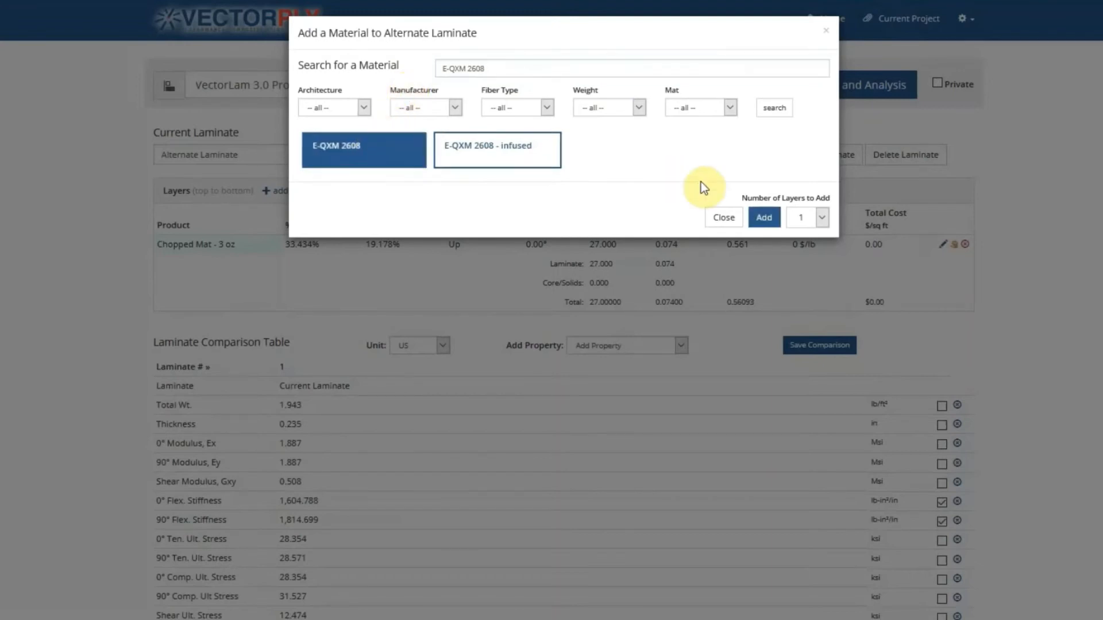
pyautogui.click(820, 217)
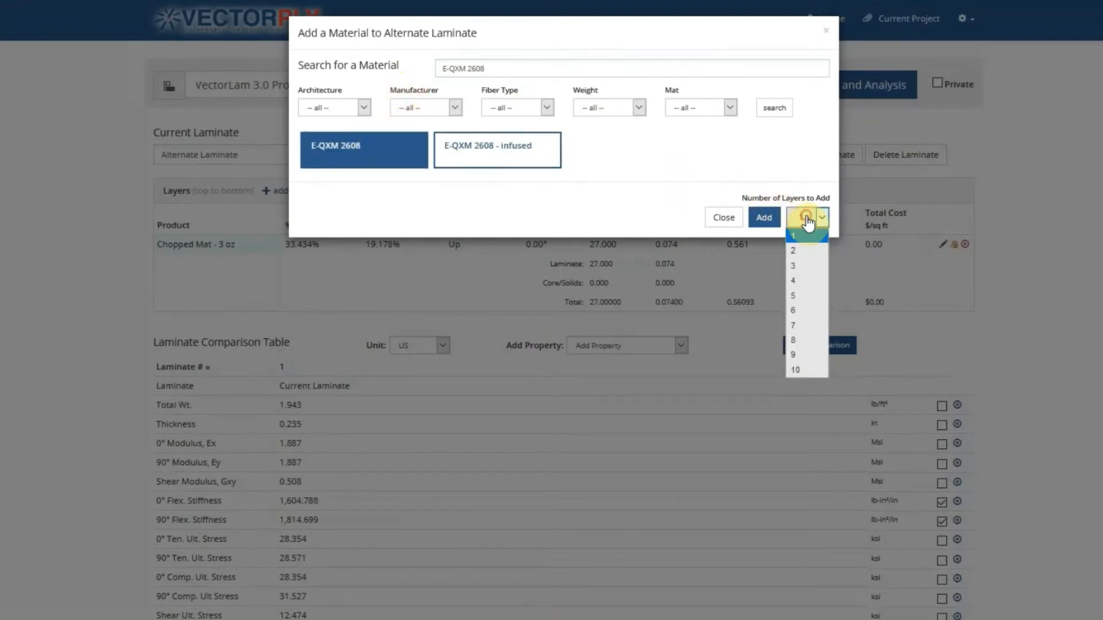
pyautogui.click(792, 265)
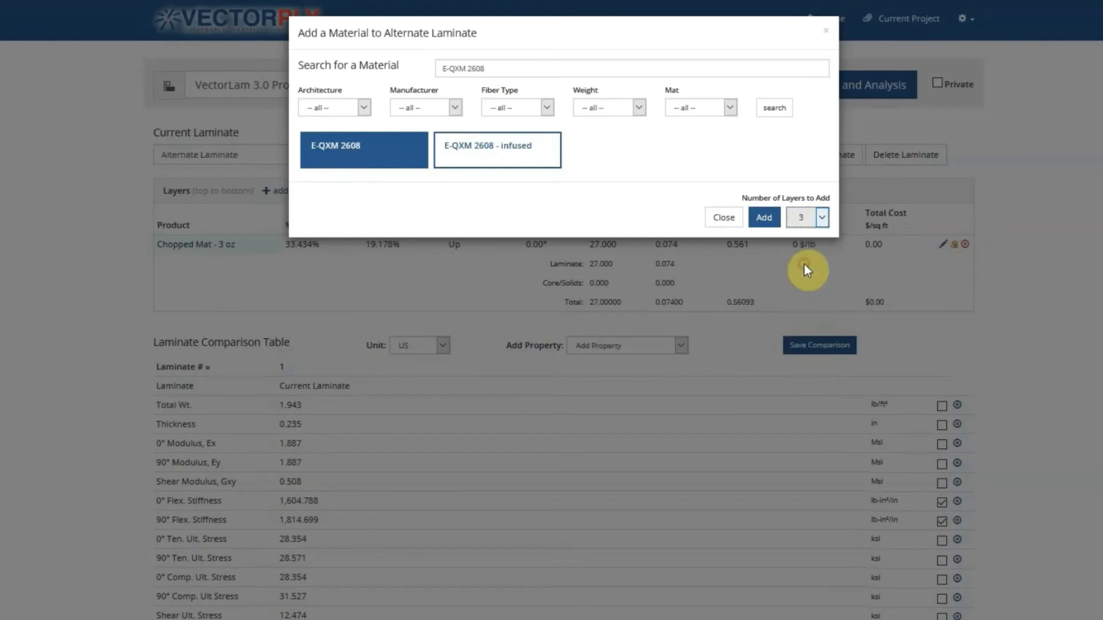
pyautogui.click(763, 217)
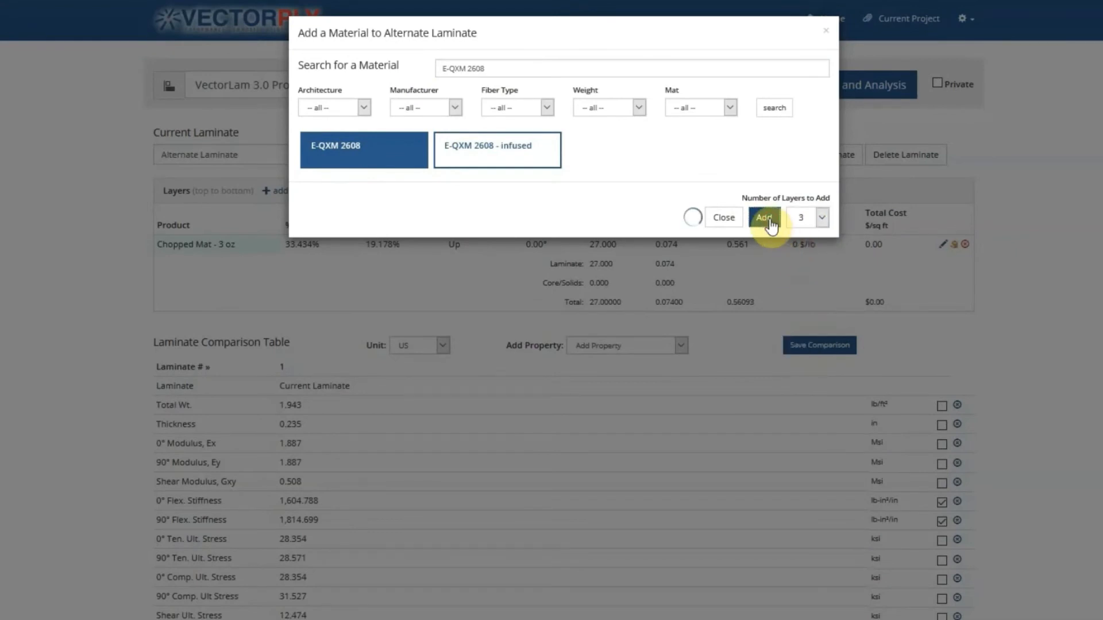
pyautogui.click(763, 217)
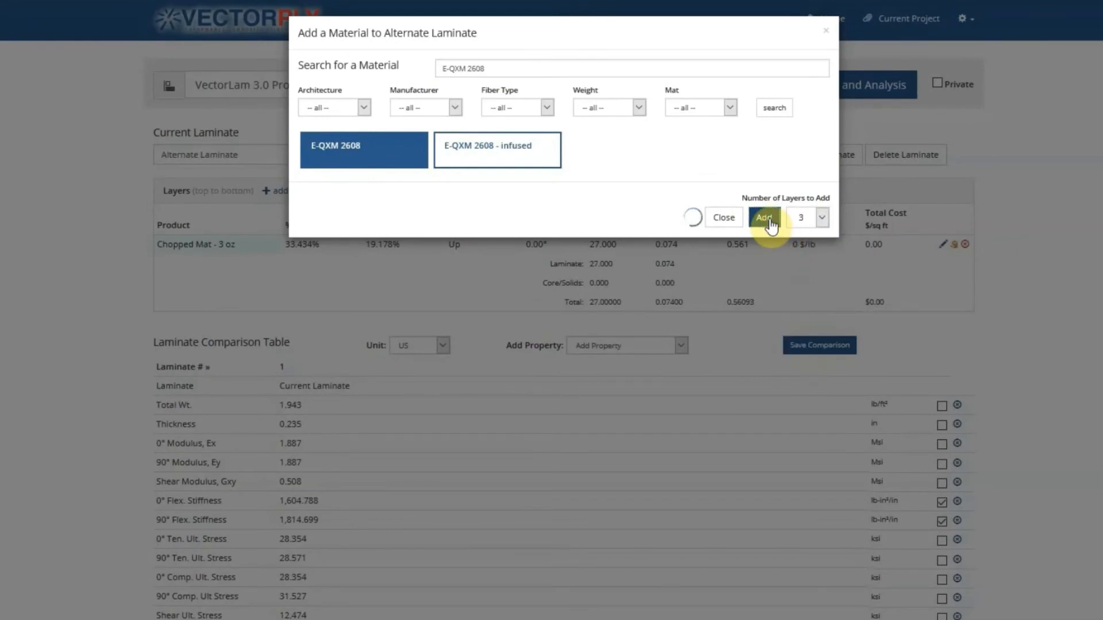
pyautogui.click(764, 217)
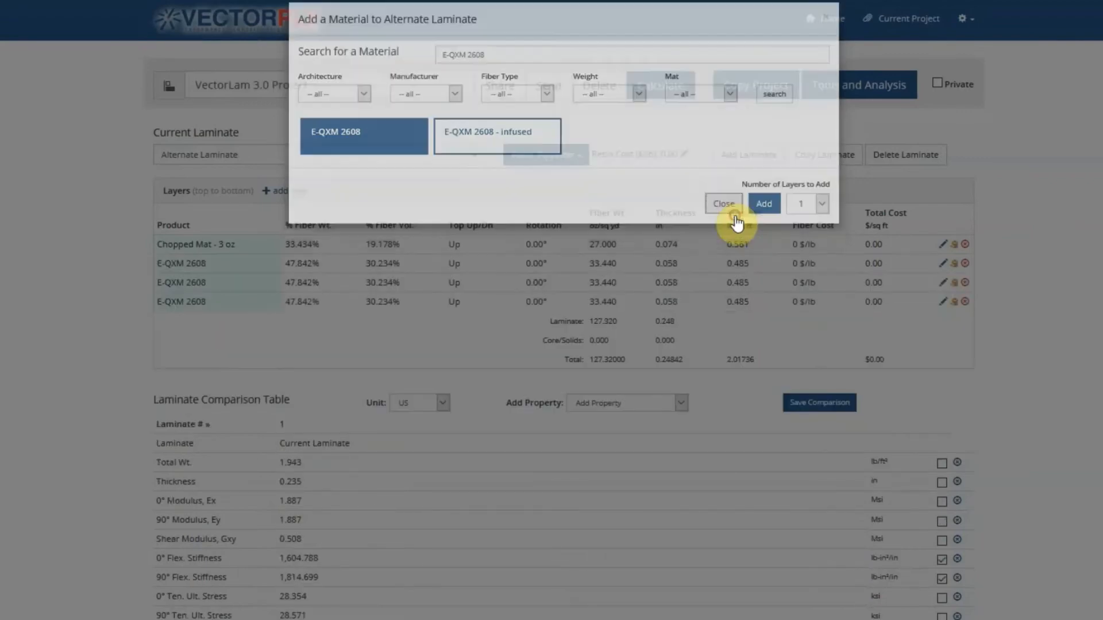
pyautogui.click(724, 204)
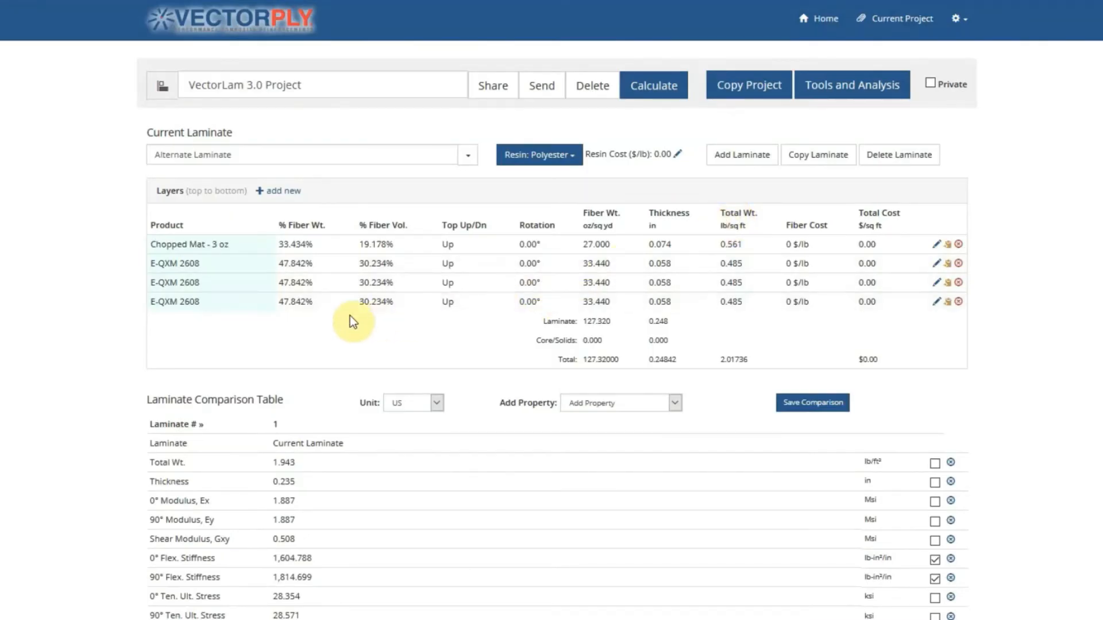
pyautogui.moveTo(347, 338)
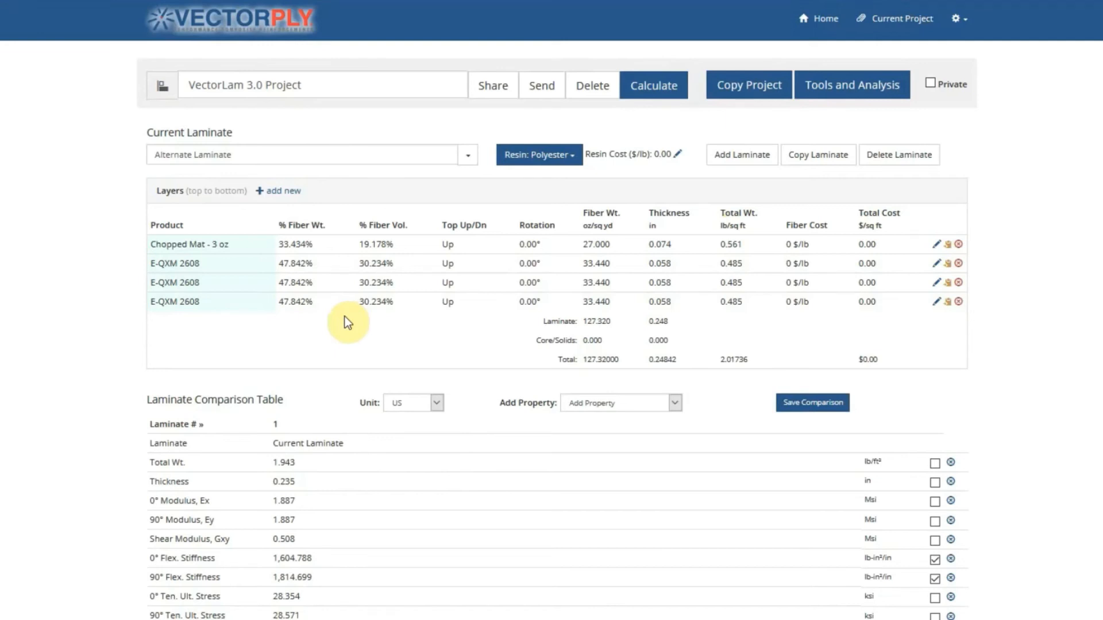
# Add the Alternate Laminate to the comparison with the Current Laminate and save it.
pyautogui.scroll(-3)
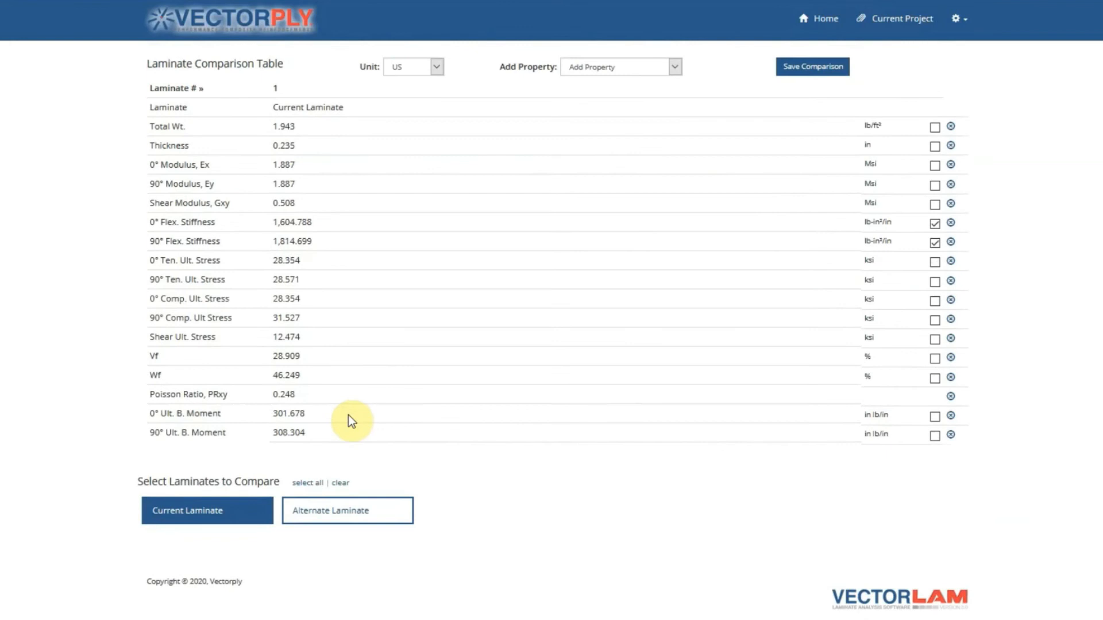
pyautogui.click(347, 510)
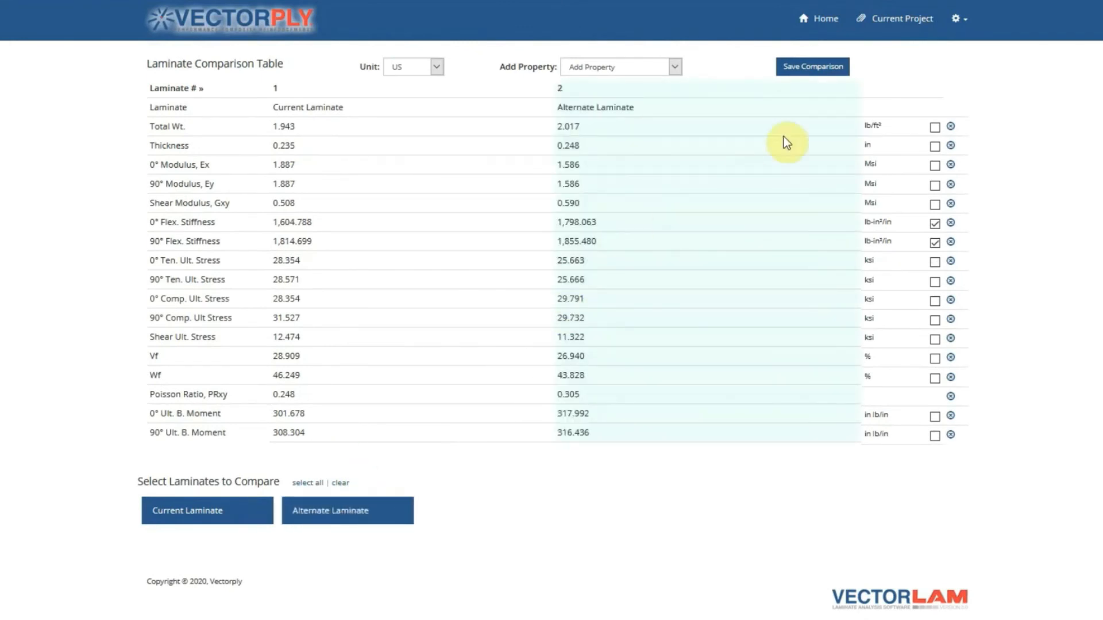
pyautogui.click(812, 67)
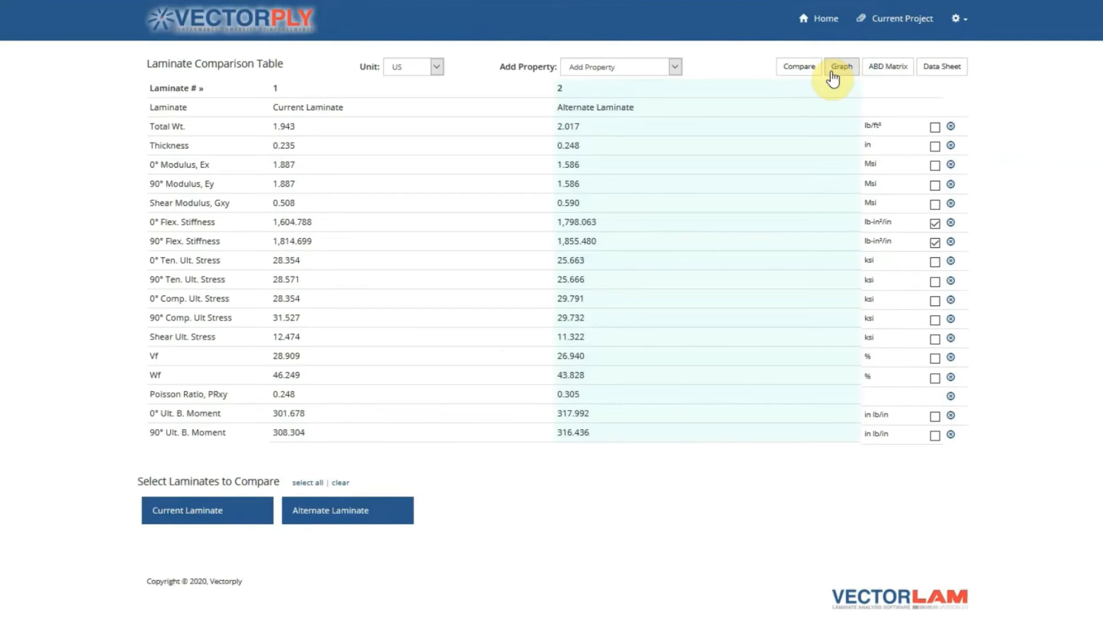
pyautogui.moveTo(716, 85)
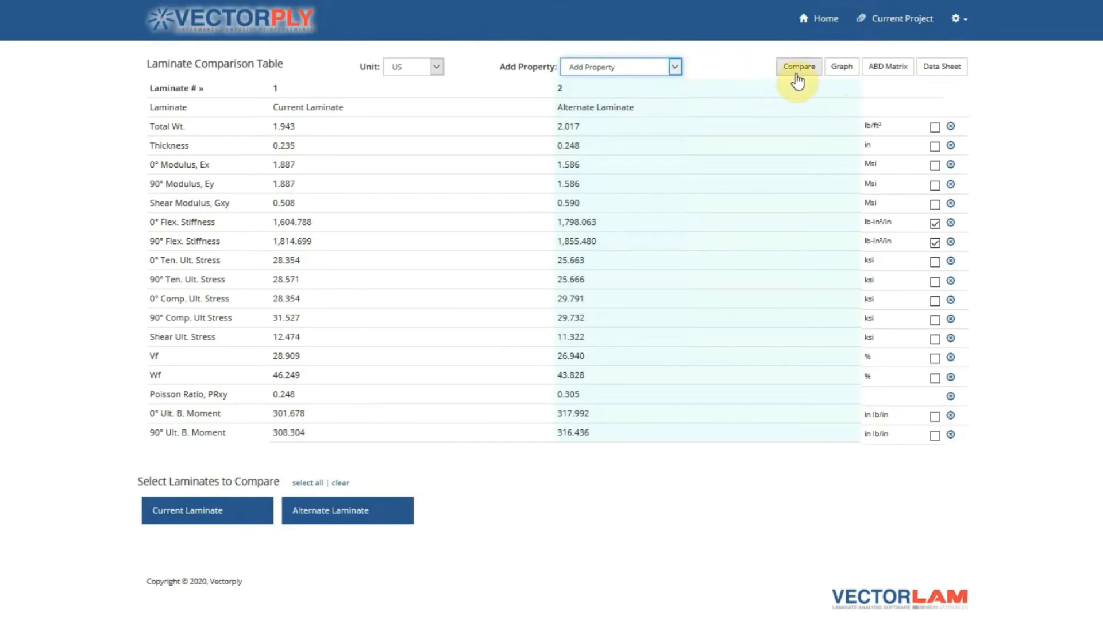
pyautogui.moveTo(827, 126)
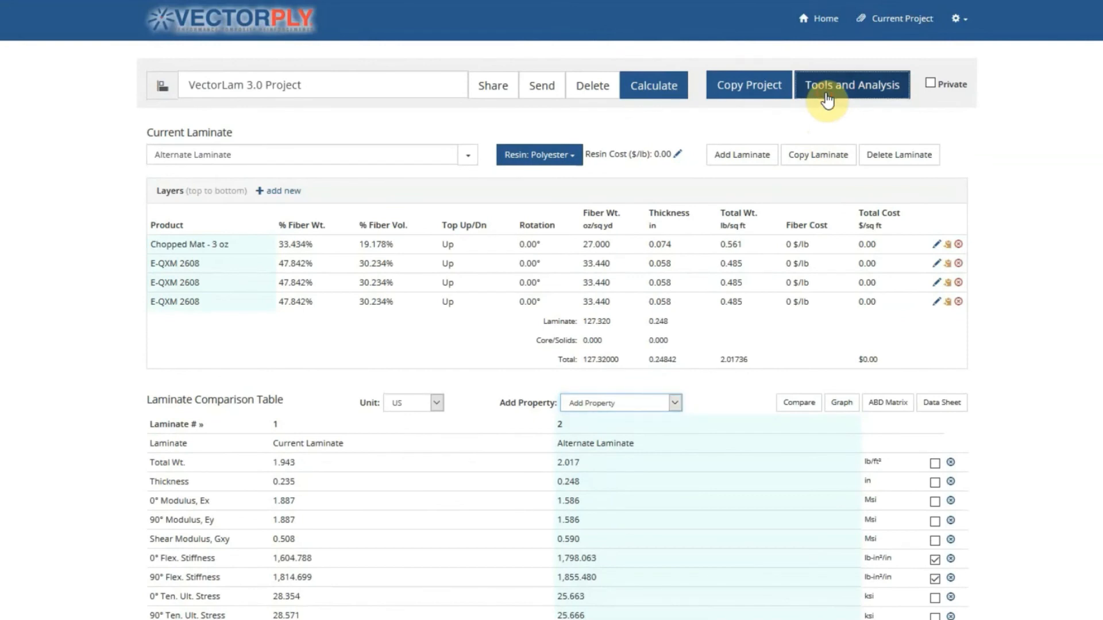
# Review the Beam, DNV GL and ISO 12215 report configuration panels on the Configure Report page.
pyautogui.click(853, 85)
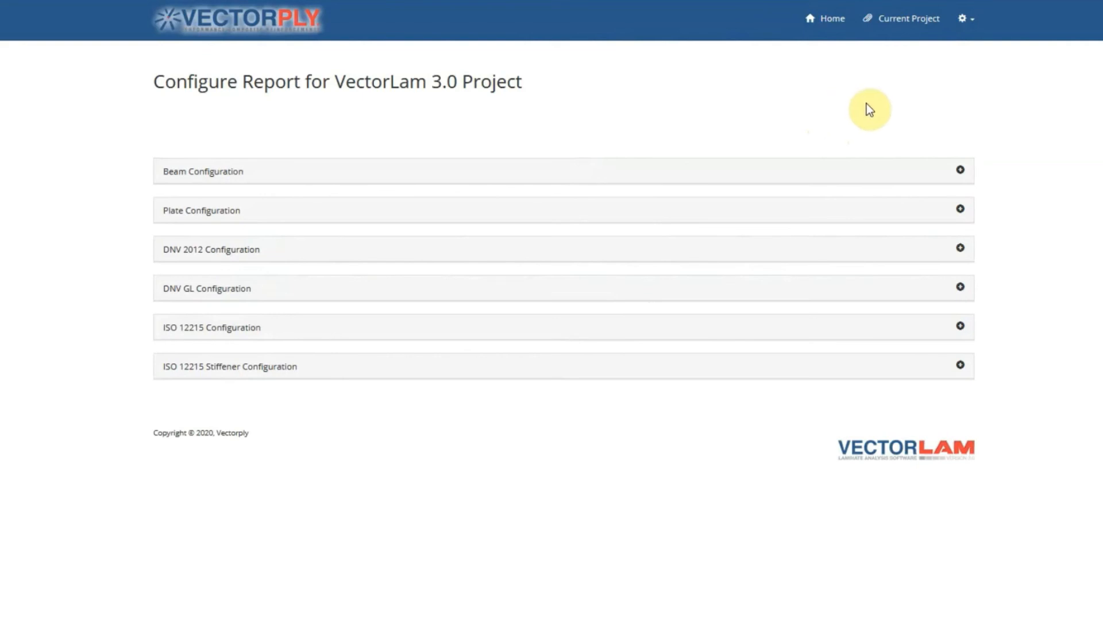
pyautogui.click(961, 170)
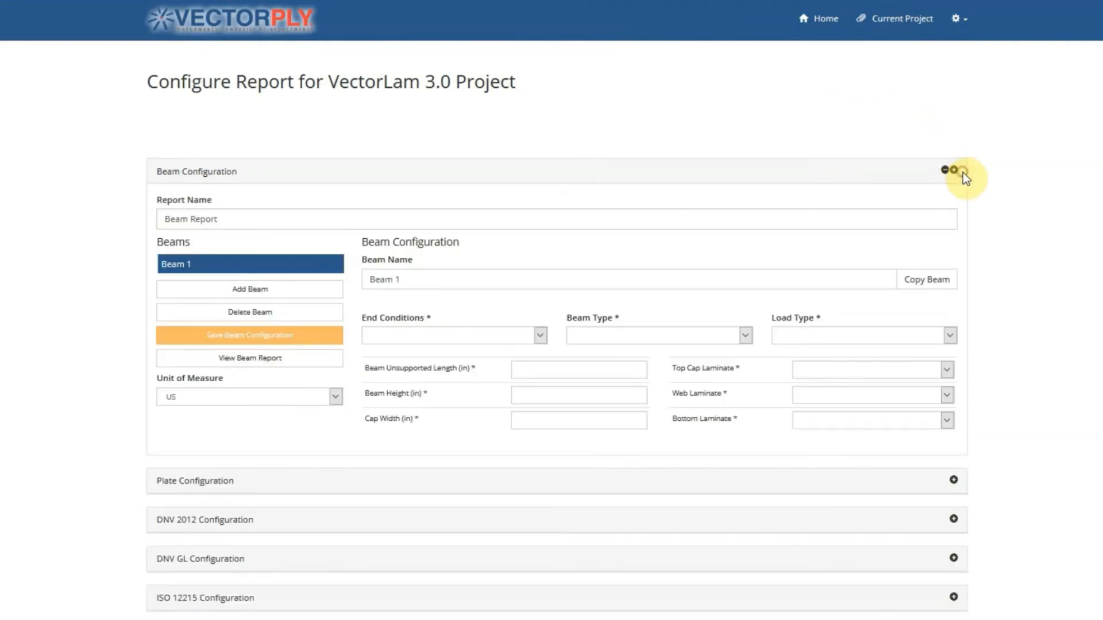
pyautogui.click(954, 170)
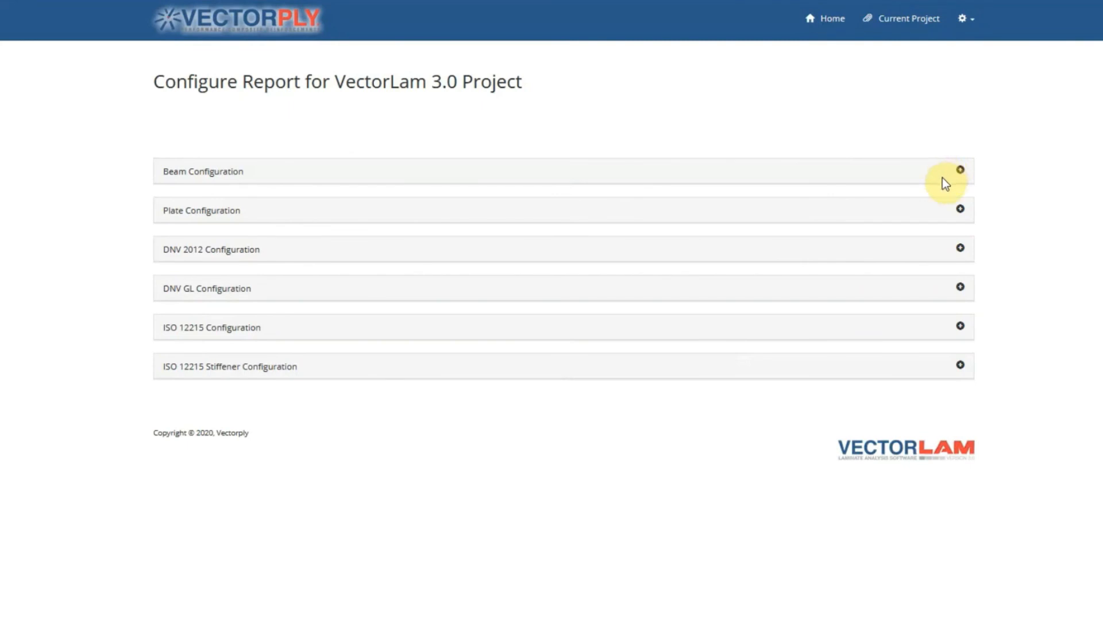
pyautogui.moveTo(961, 292)
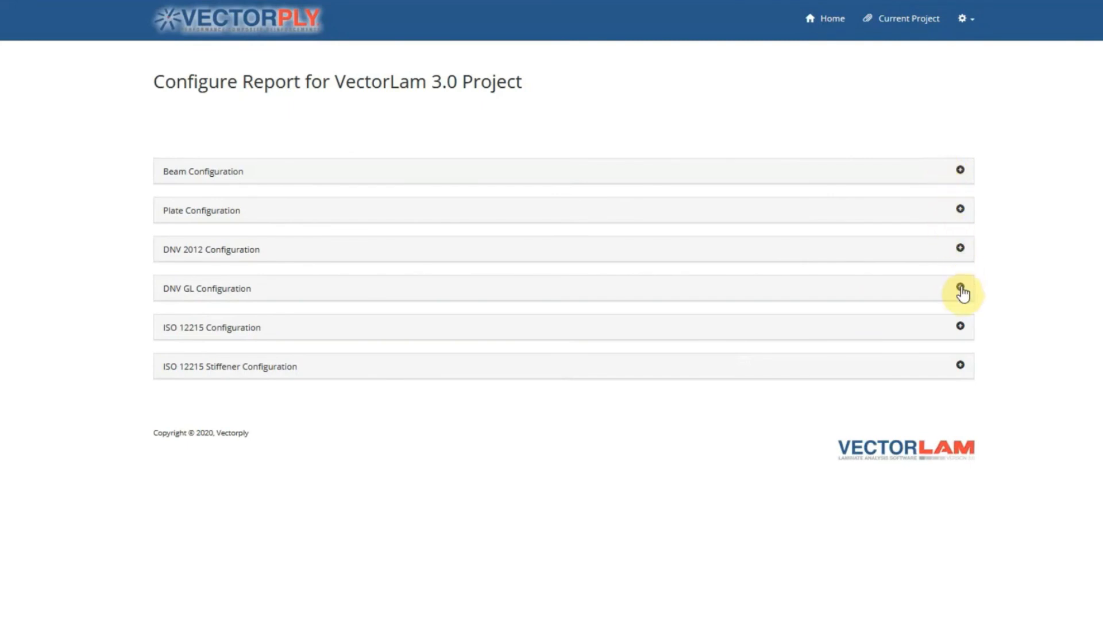
pyautogui.click(958, 288)
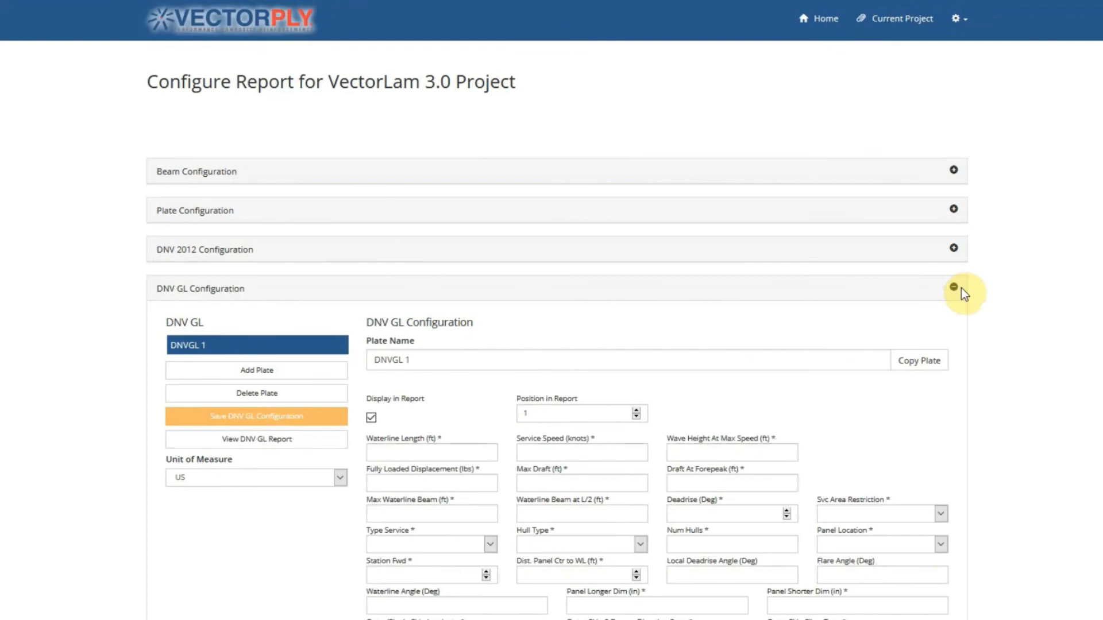
pyautogui.click(956, 288)
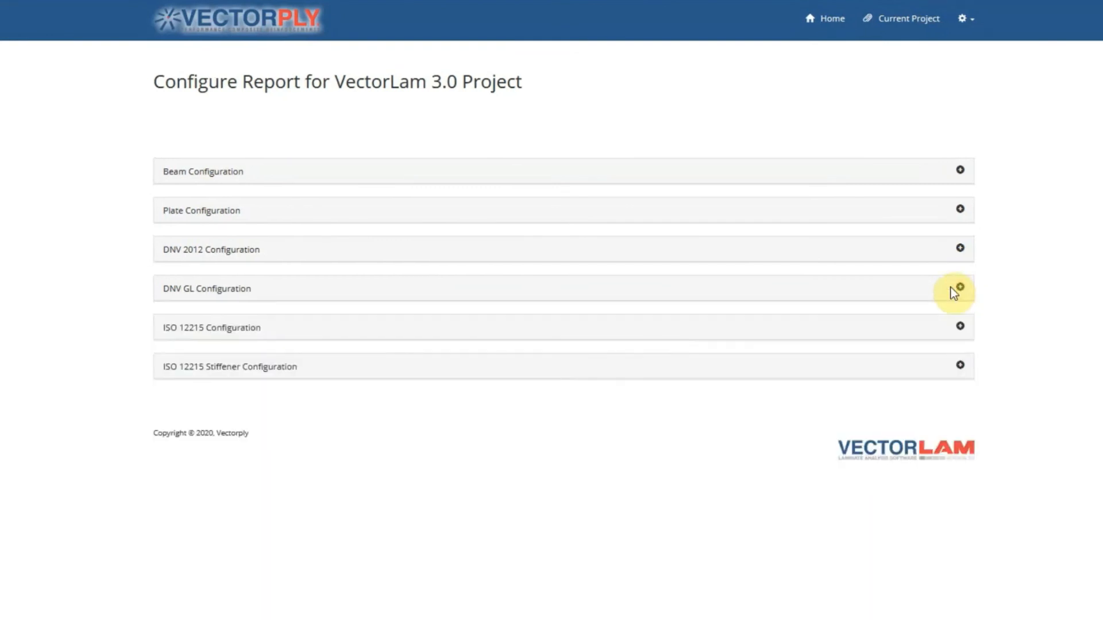
pyautogui.moveTo(964, 324)
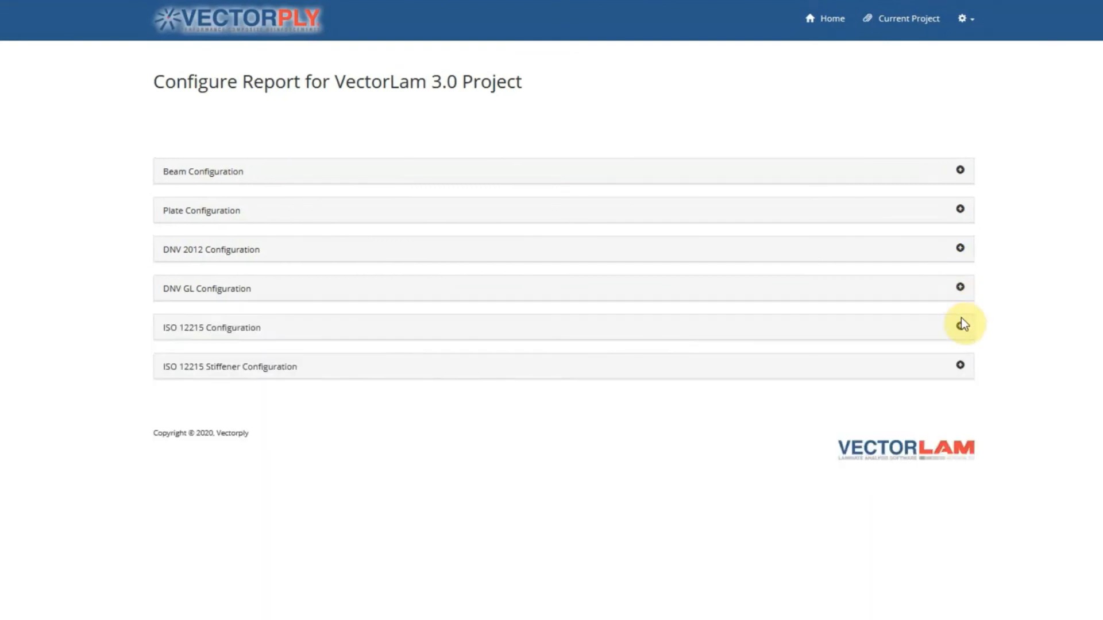
pyautogui.click(956, 324)
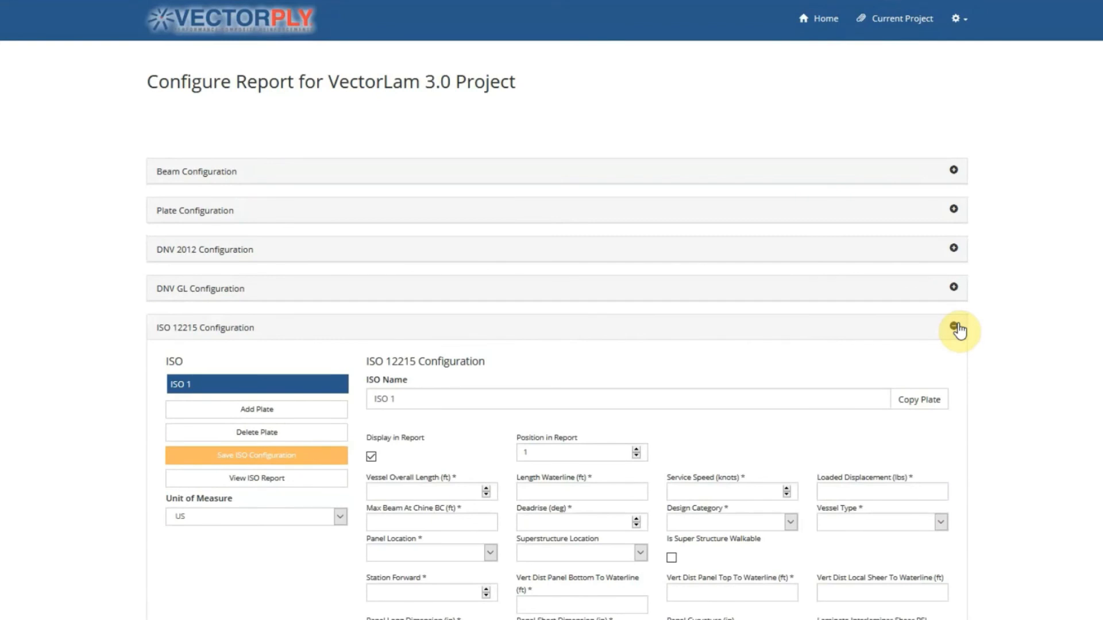
pyautogui.click(954, 325)
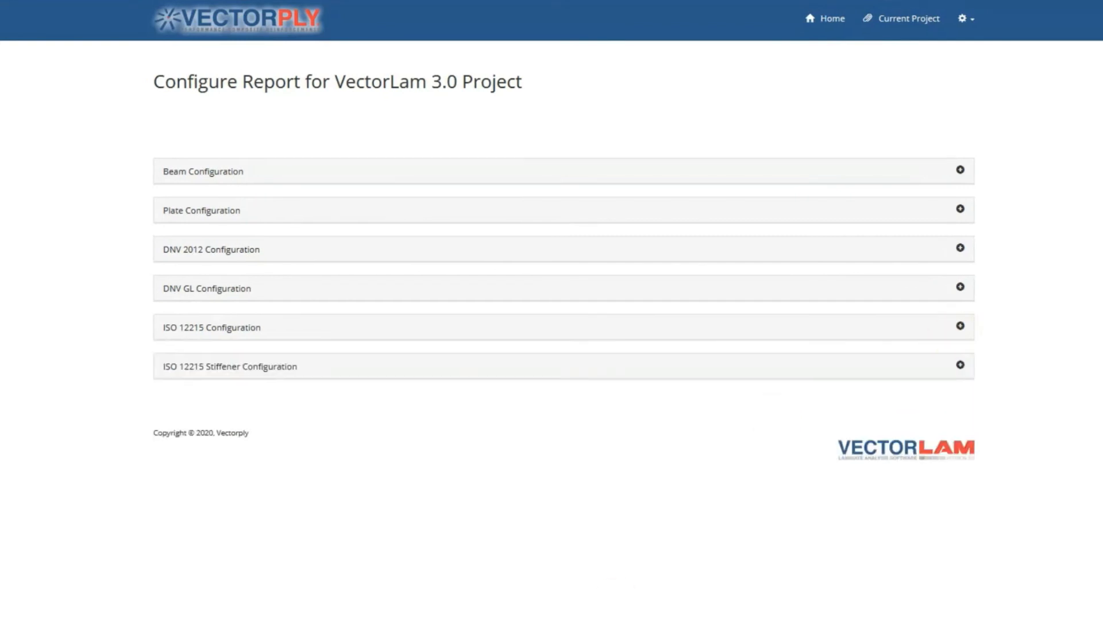